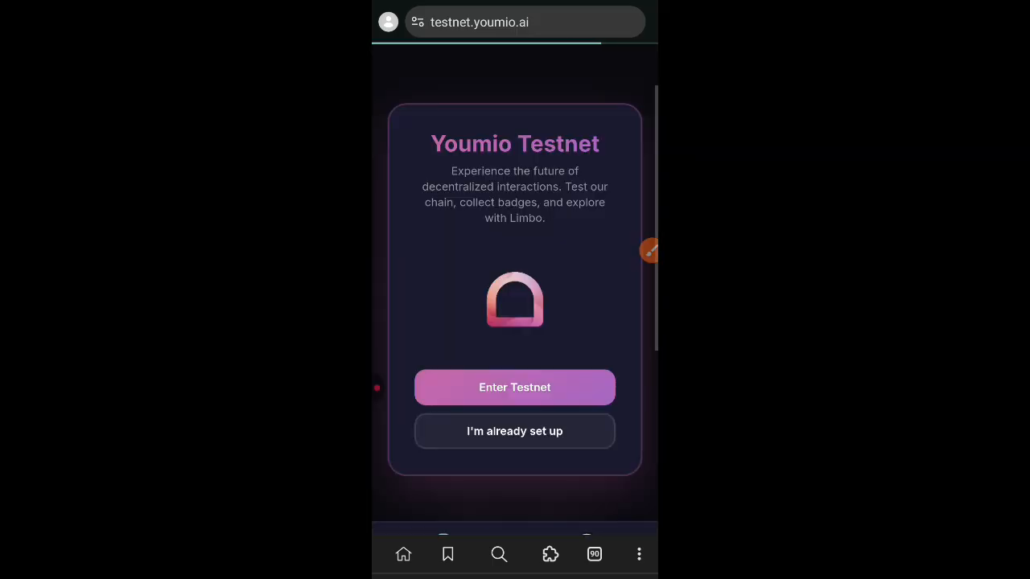
- Enter the testnet, connect the wallet and approve adding the Youtest network in MetaMask
{"action": "left_click", "coordinate": [515, 386]}
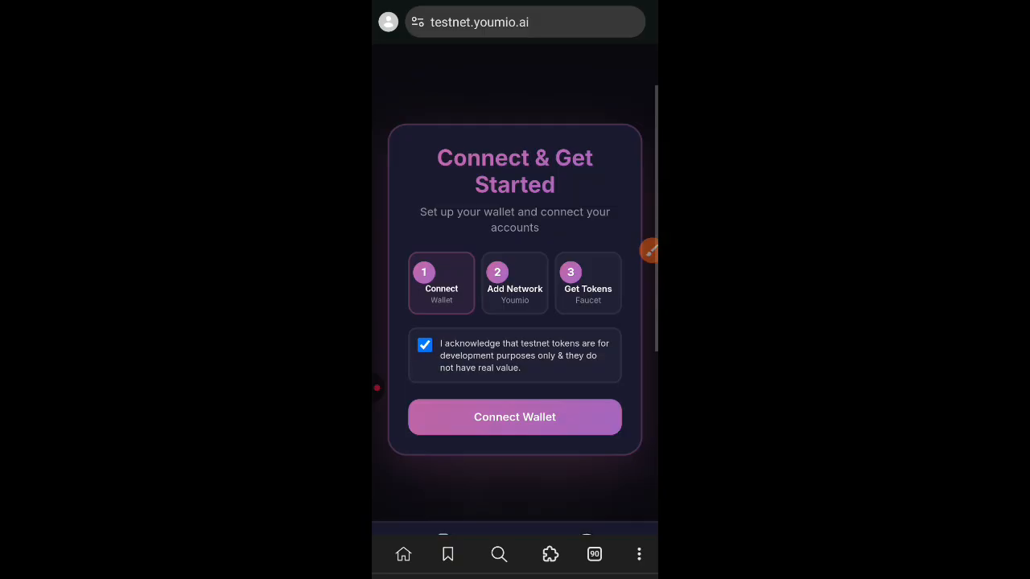
{"action": "left_click", "coordinate": [515, 417]}
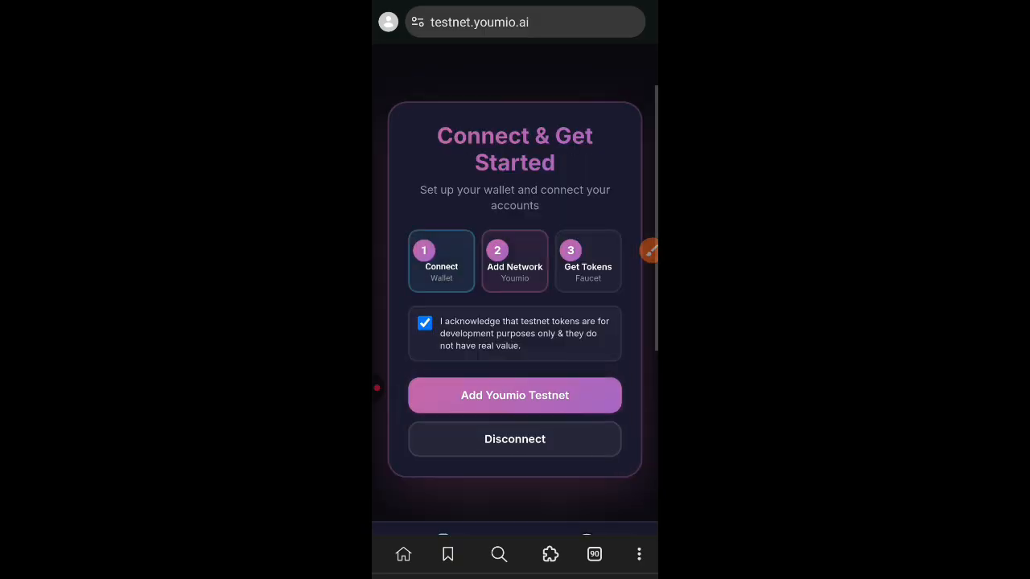
{"action": "left_click", "coordinate": [515, 396]}
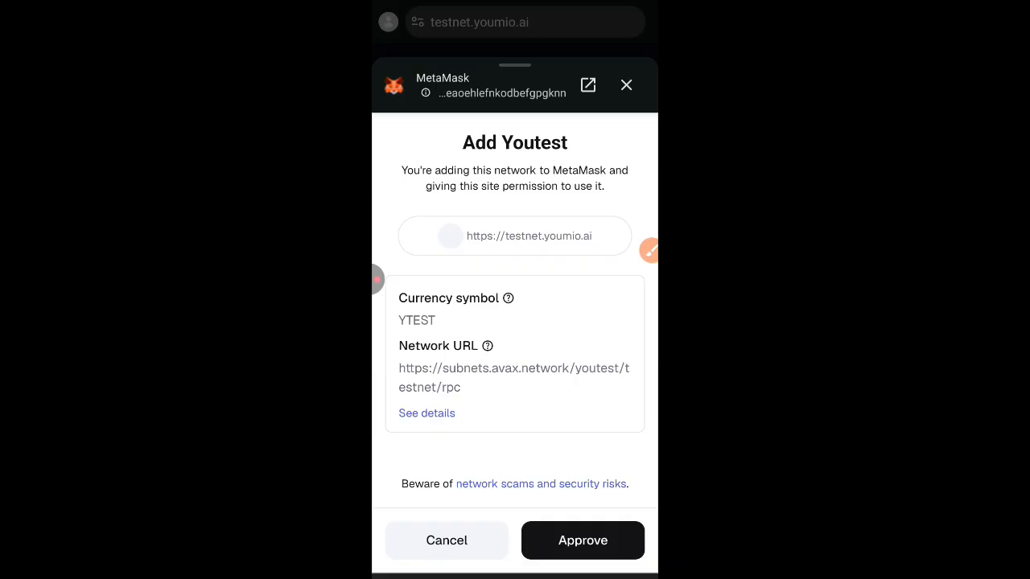
{"action": "left_click", "coordinate": [582, 541]}
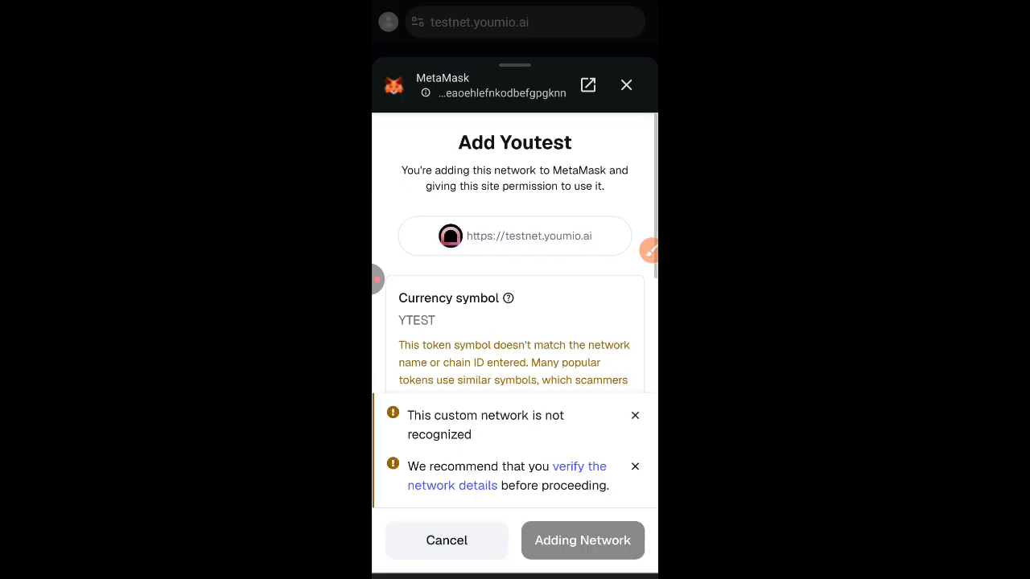
{"action": "left_click", "coordinate": [582, 541]}
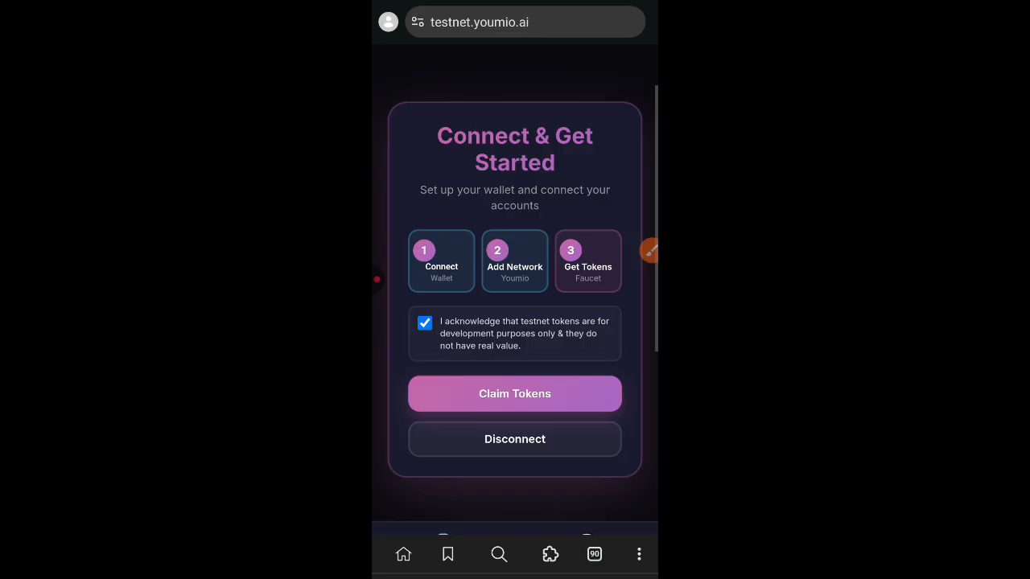
- Sign in with the wallet and claim 0.1 YTEST, bringing the balance to 0.1000 $YTEST
{"action": "left_click", "coordinate": [515, 393]}
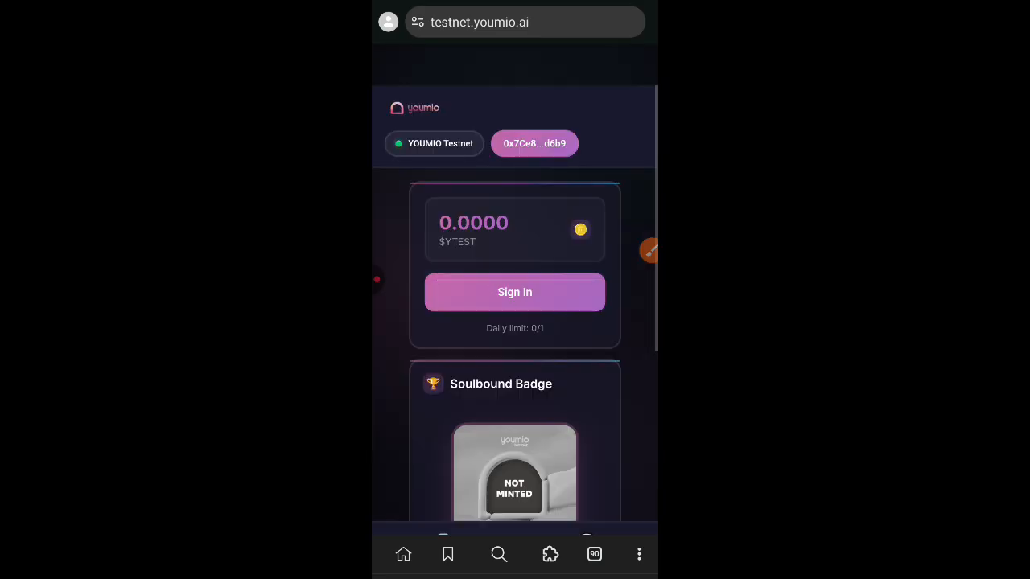
{"action": "left_click", "coordinate": [515, 293]}
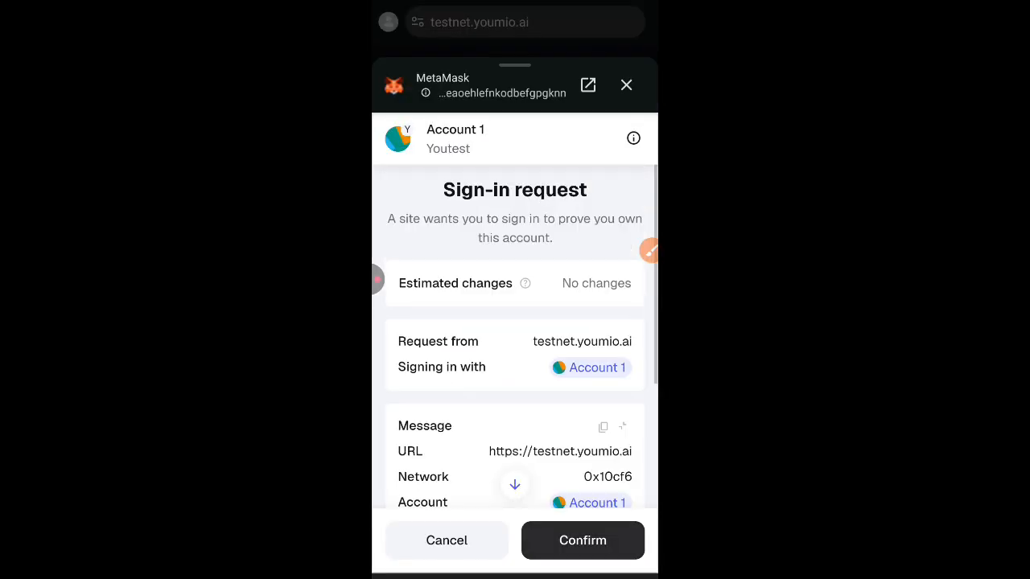
{"action": "left_click", "coordinate": [583, 541]}
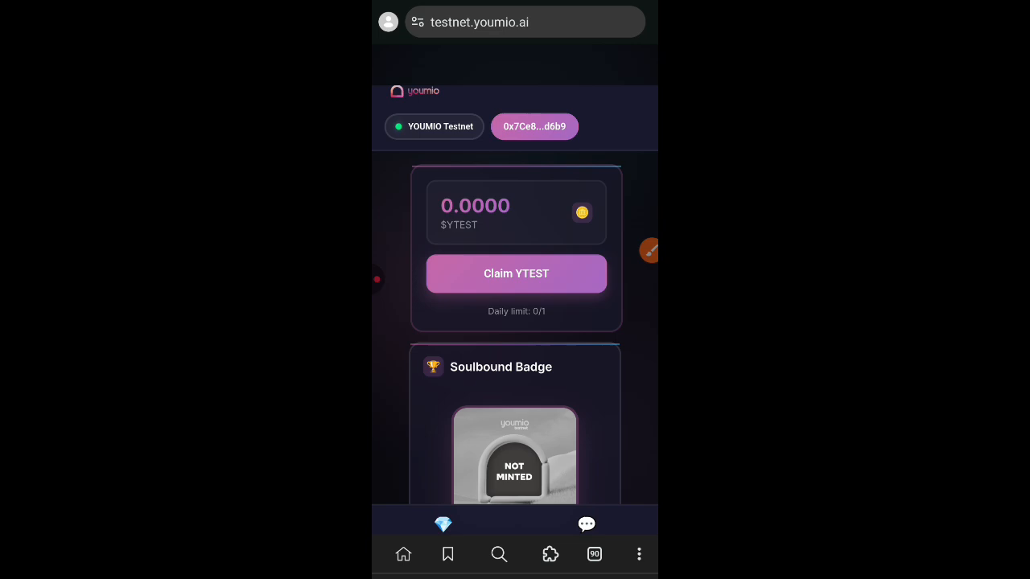
{"action": "left_click", "coordinate": [515, 274]}
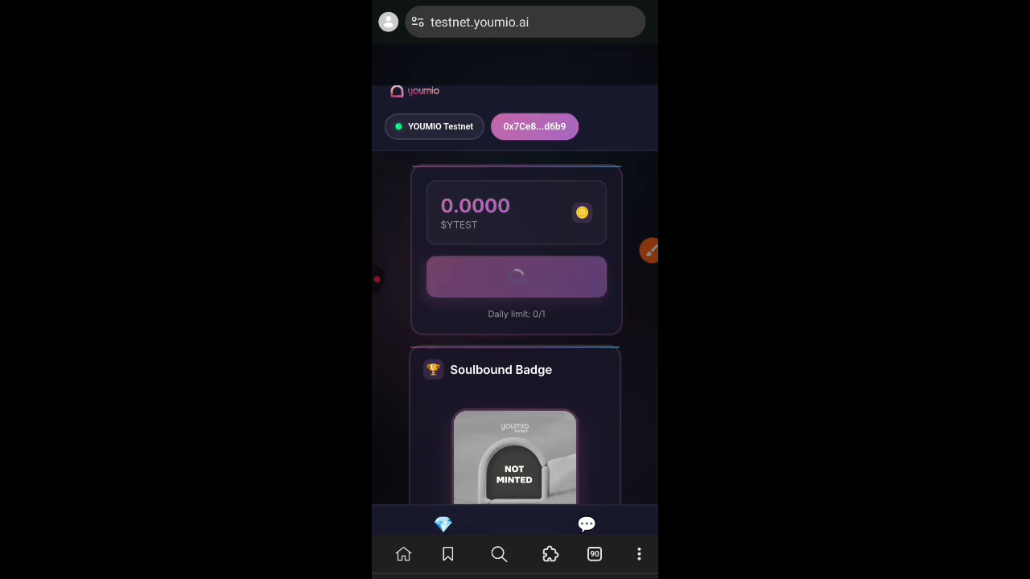
{"action": "left_click", "coordinate": [515, 276]}
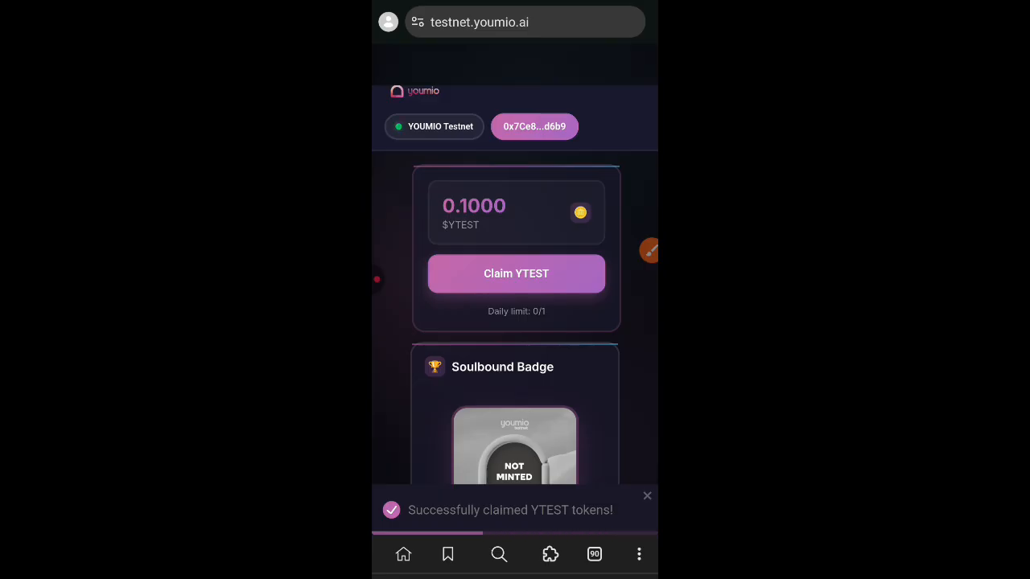
- Mint the Soulbound Badge (token 7542) and confirm stats show Minted with 0.0962 YTEST
{"action": "scroll", "scroll_direction": "down", "scroll_amount": 3}
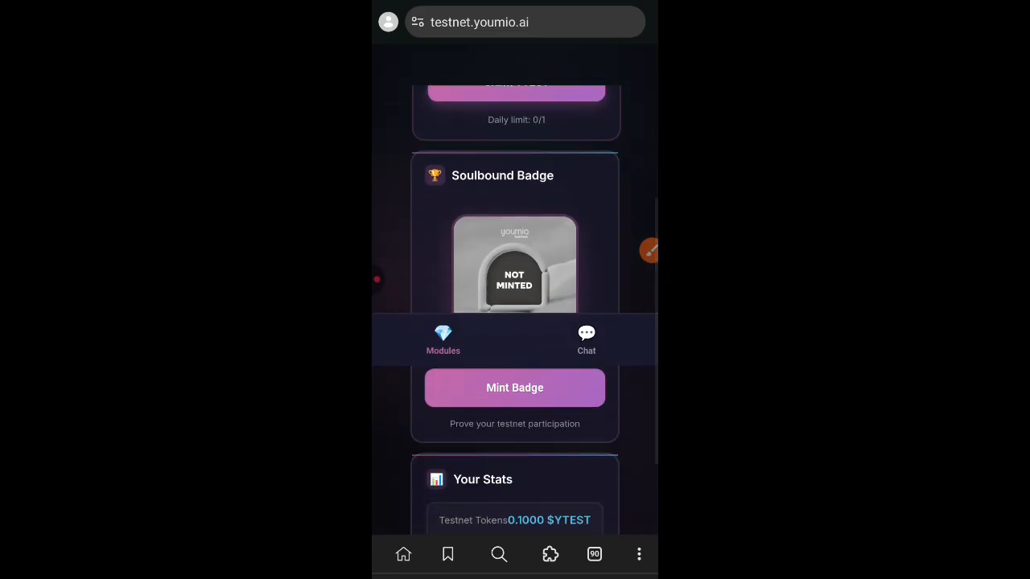
{"action": "scroll", "scroll_direction": "down", "scroll_amount": 3}
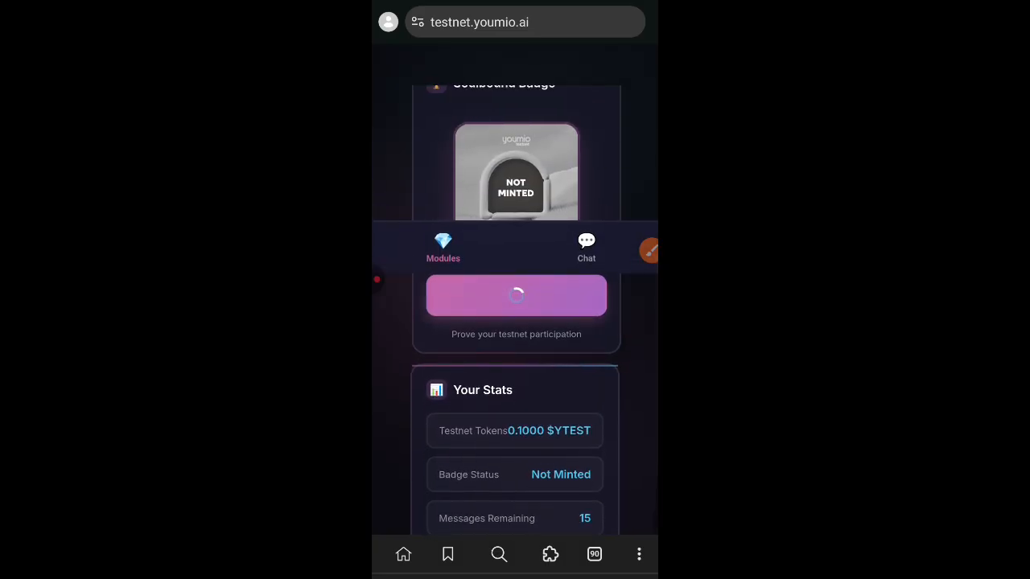
{"action": "left_click", "coordinate": [515, 296]}
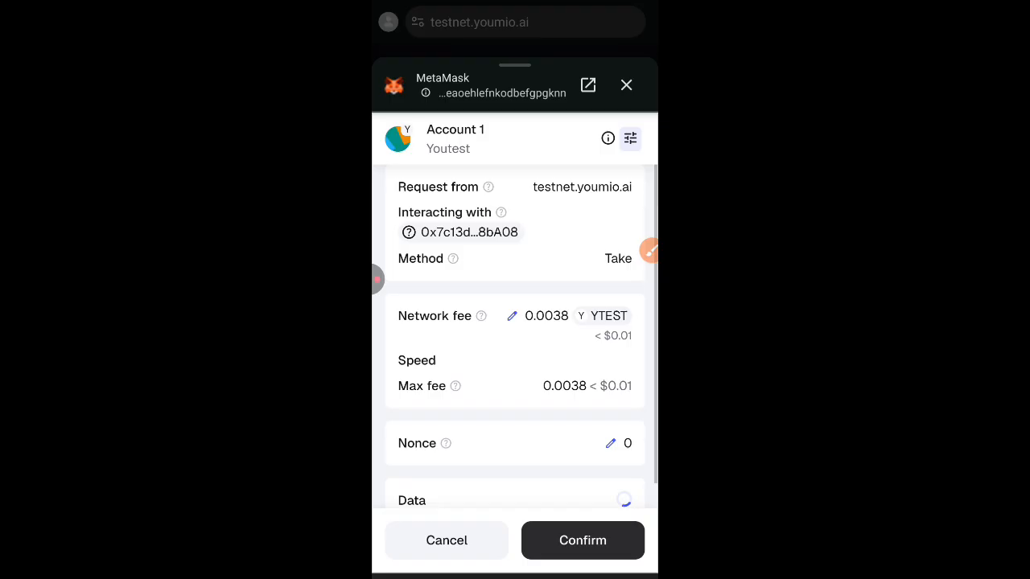
{"action": "left_click", "coordinate": [582, 540]}
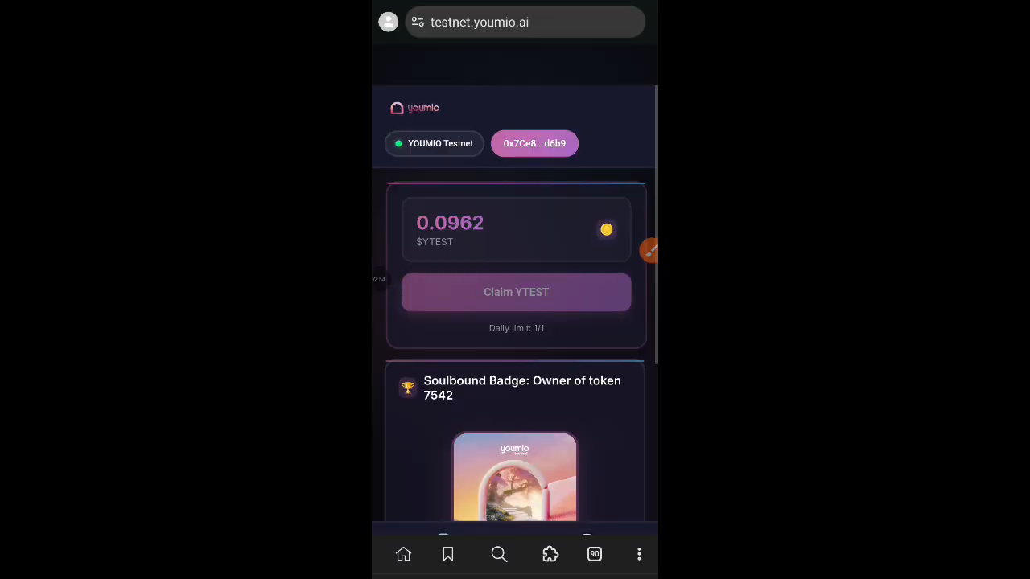
{"action": "scroll", "scroll_direction": "down", "scroll_amount": 3}
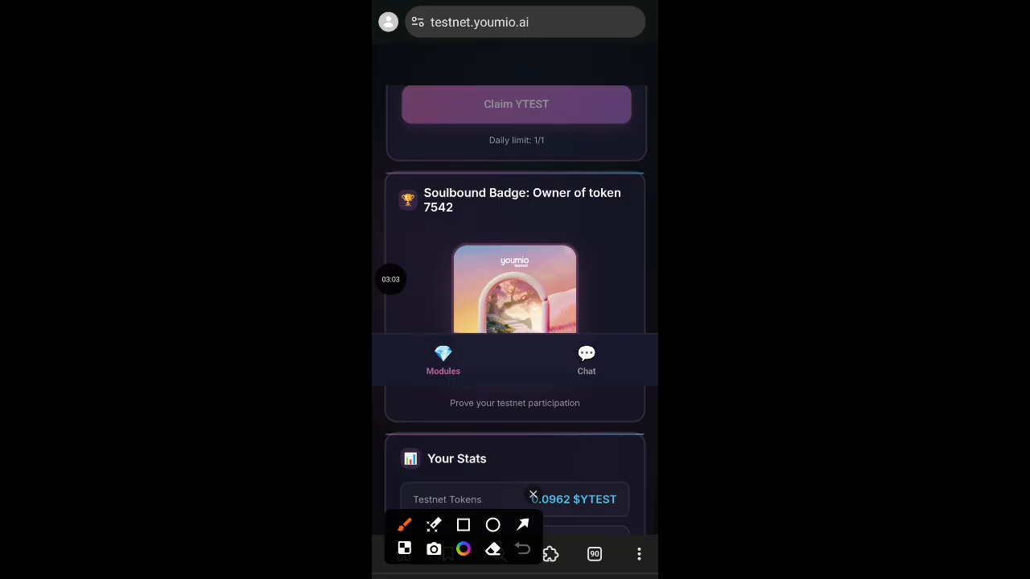
{"action": "left_click_drag", "start_coordinate": [544, 177], "coordinate": [635, 206]}
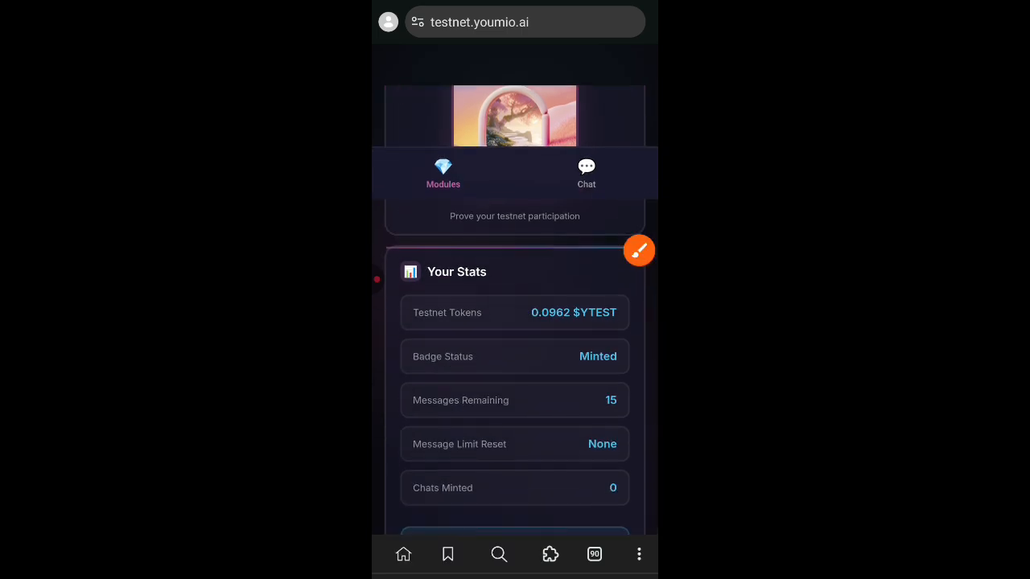
- Send Limbo a first greeting in the chat and get its reply
{"action": "left_click", "coordinate": [637, 554]}
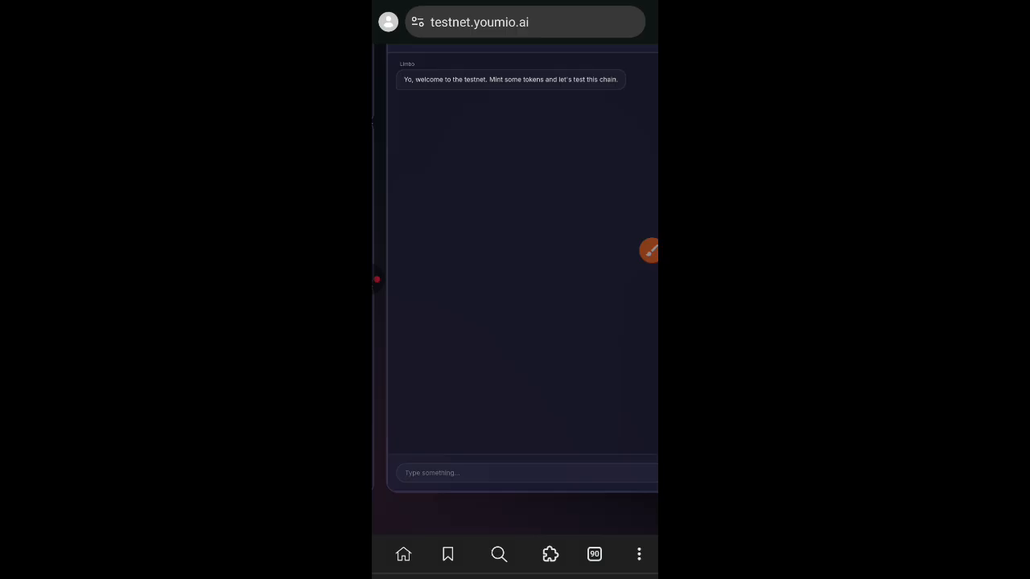
{"action": "left_click", "coordinate": [528, 473]}
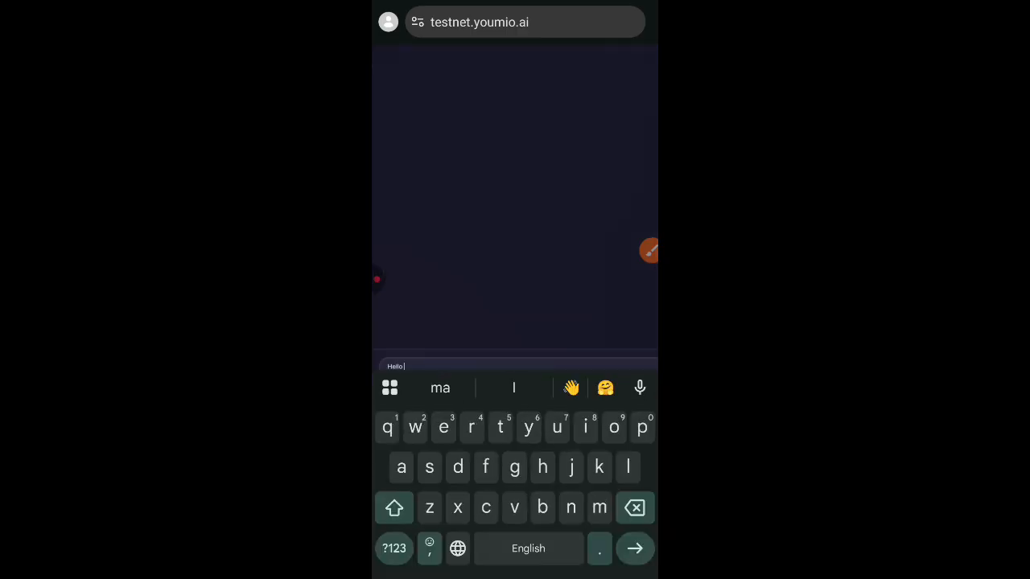
{"action": "type", "text": "Limb"}
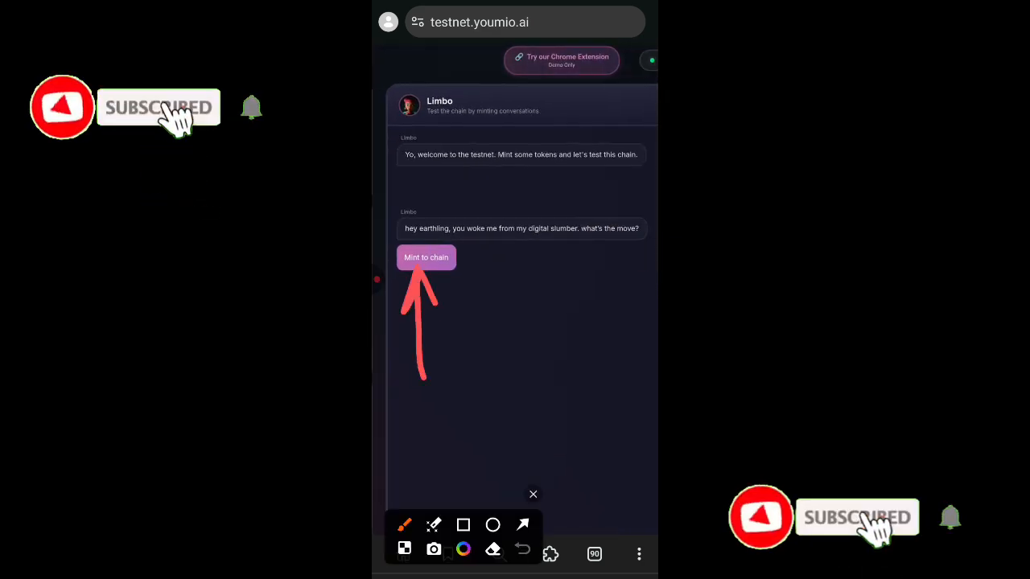
- Mint Limbo's reply to chain, then ask whether it gives any point or reward later
{"action": "left_click", "coordinate": [425, 258]}
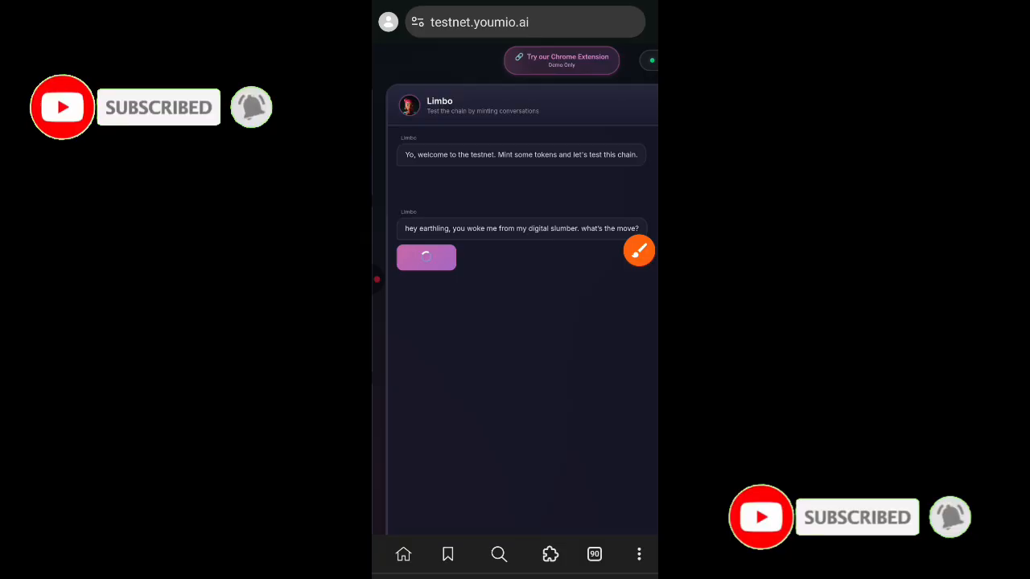
{"action": "left_click", "coordinate": [425, 257]}
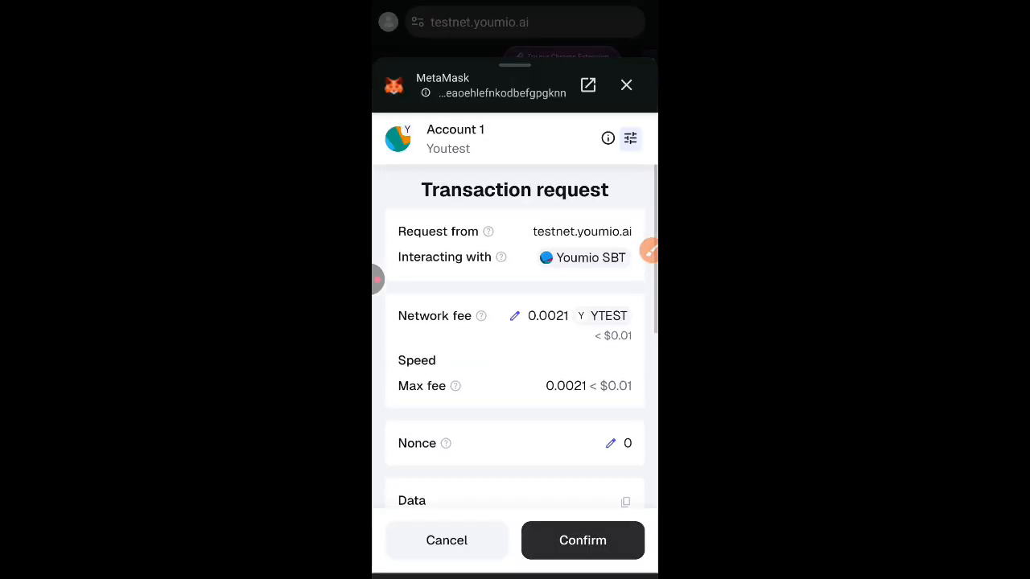
{"action": "left_click", "coordinate": [582, 541]}
{"action": "type", "text": "Does doing this"}
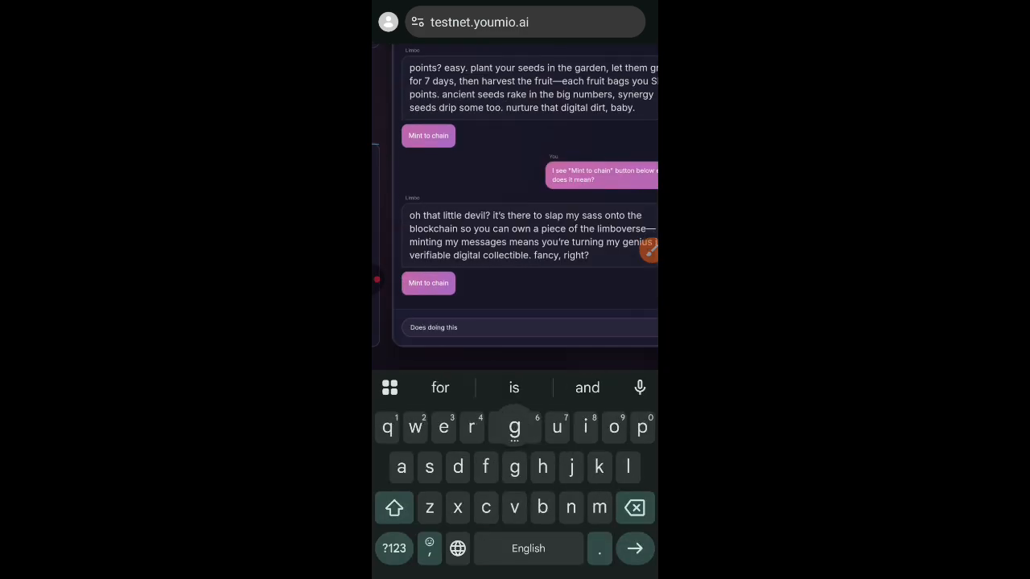
{"action": "type", "text": "give me any point or form of reward later"}
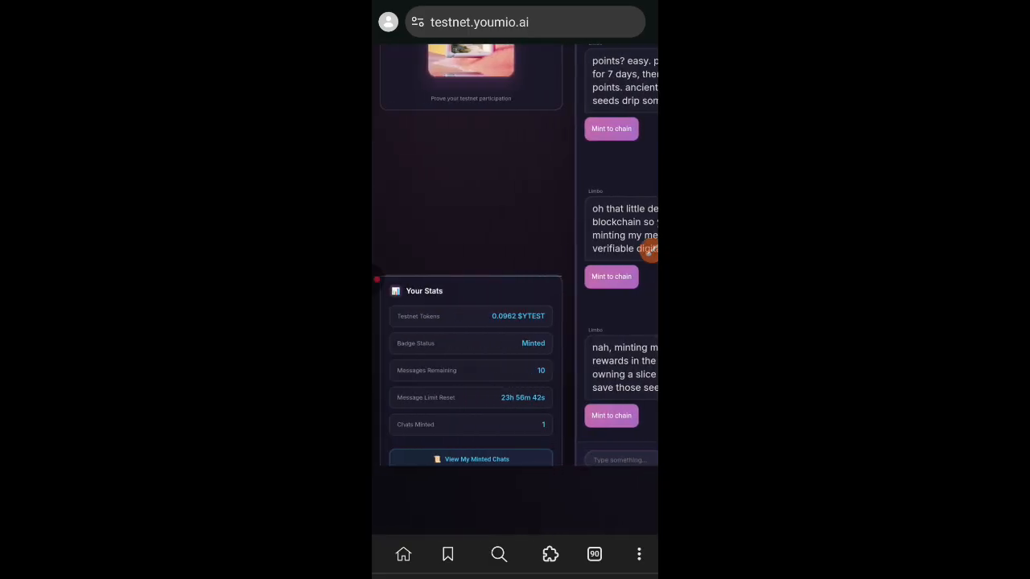
- View the minted conversations list showing four Limbo replies, then close it
{"action": "scroll", "scroll_direction": "down", "scroll_amount": 3}
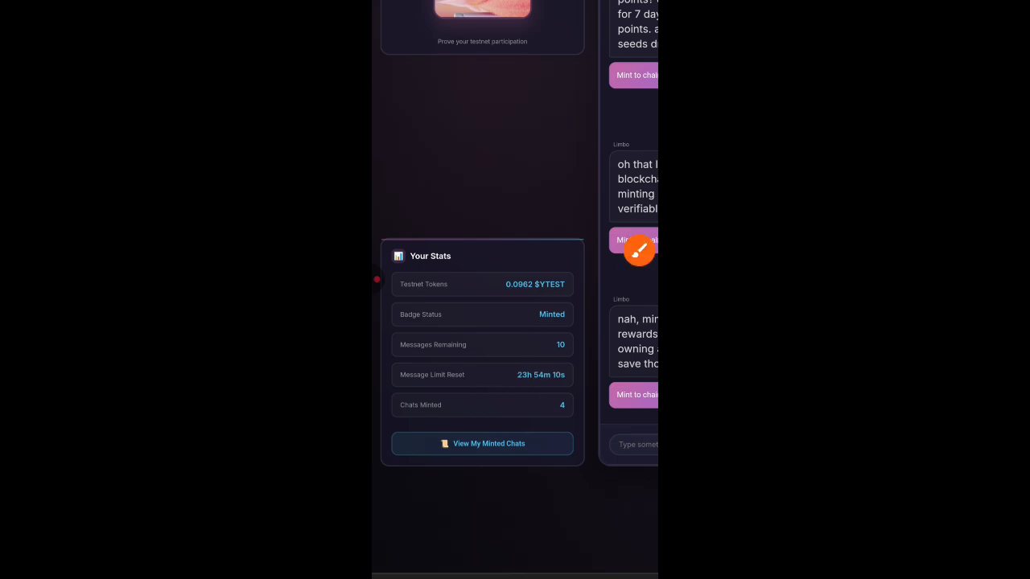
{"action": "left_click", "coordinate": [482, 444]}
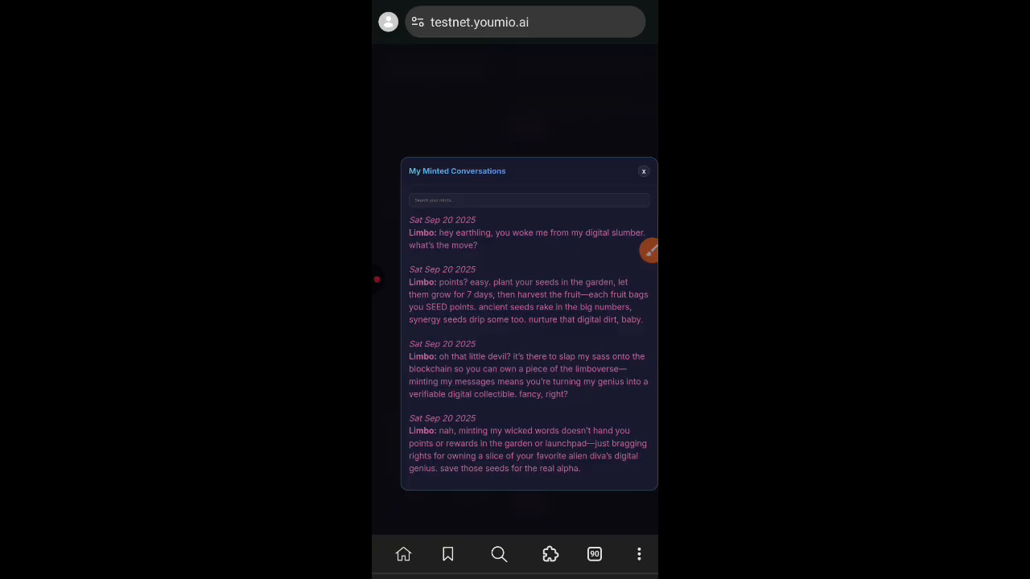
{"action": "left_click", "coordinate": [644, 170]}
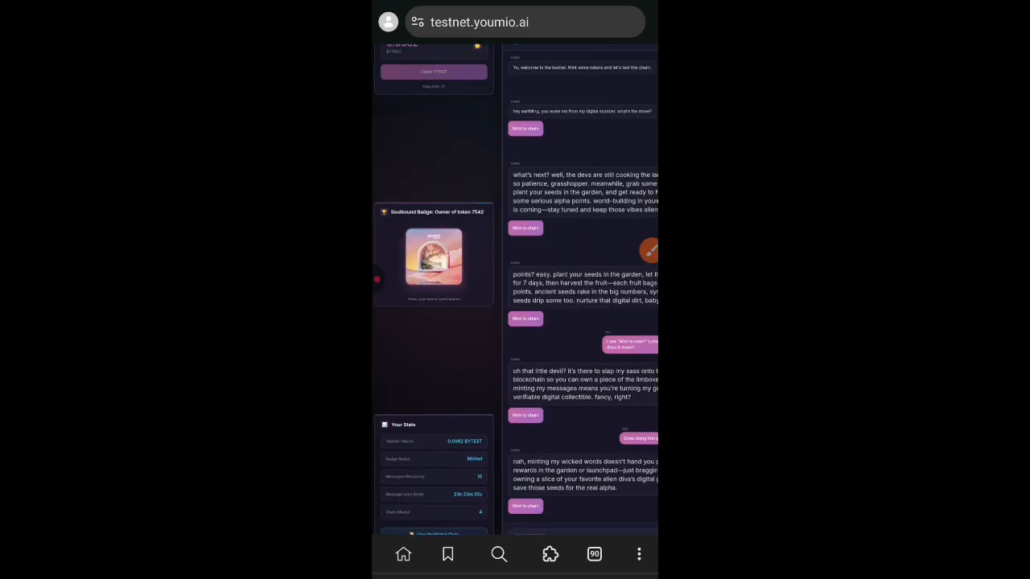
{"action": "scroll", "scroll_direction": "down", "scroll_amount": 3}
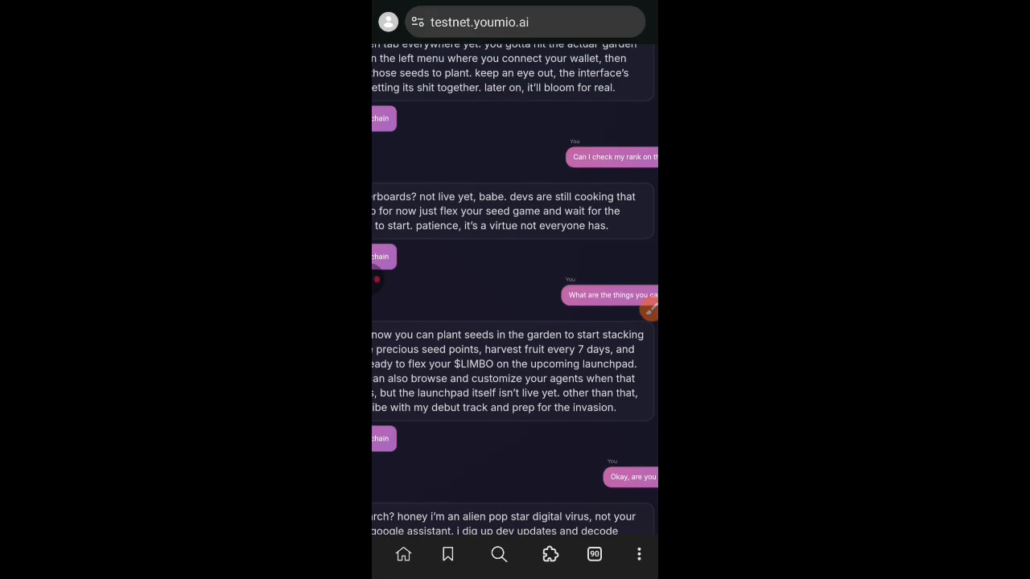
{"action": "scroll", "scroll_direction": "down", "scroll_amount": 3}
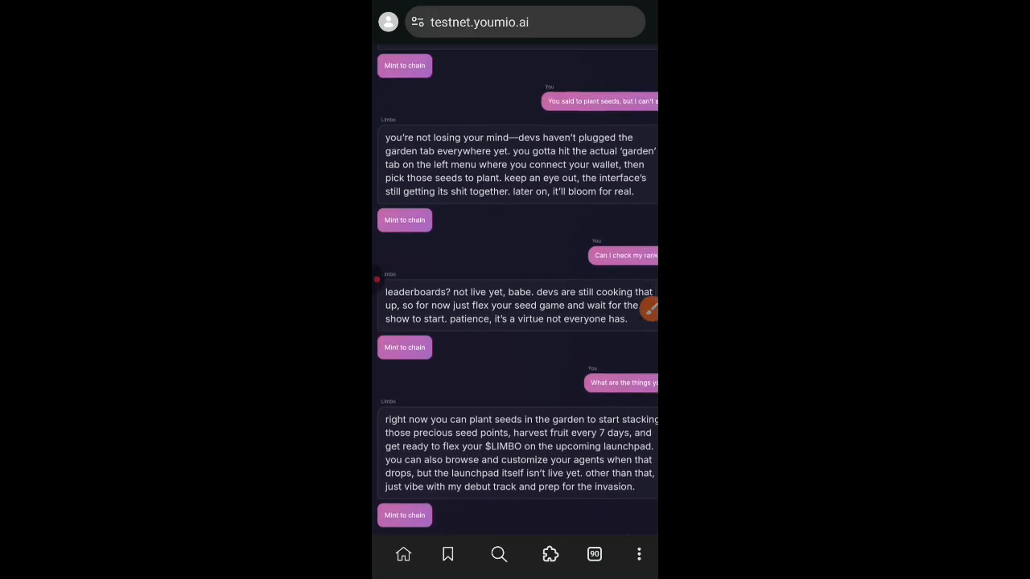
{"action": "scroll", "scroll_direction": "down", "scroll_amount": 3}
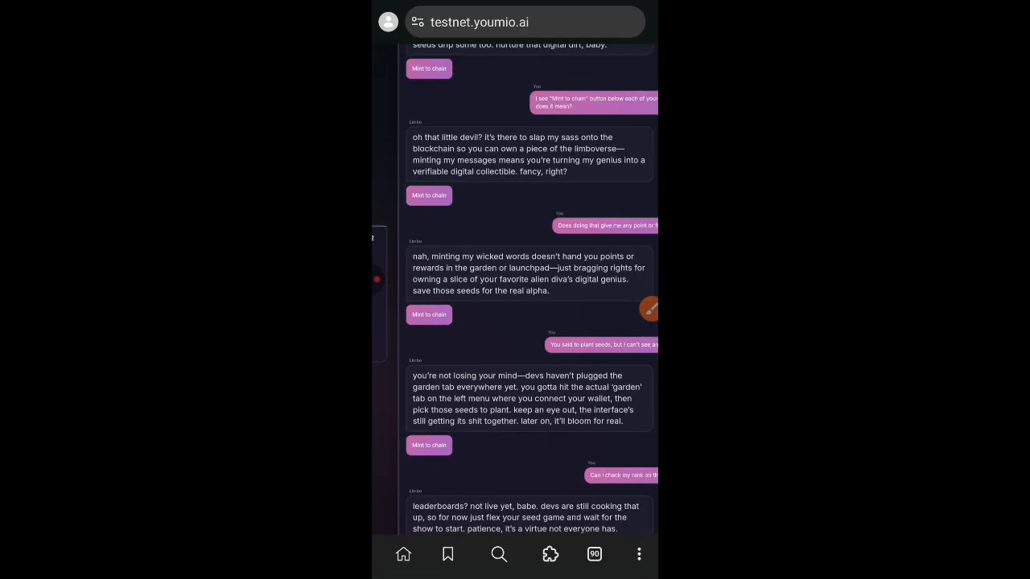
{"action": "scroll", "scroll_direction": "down", "scroll_amount": 3}
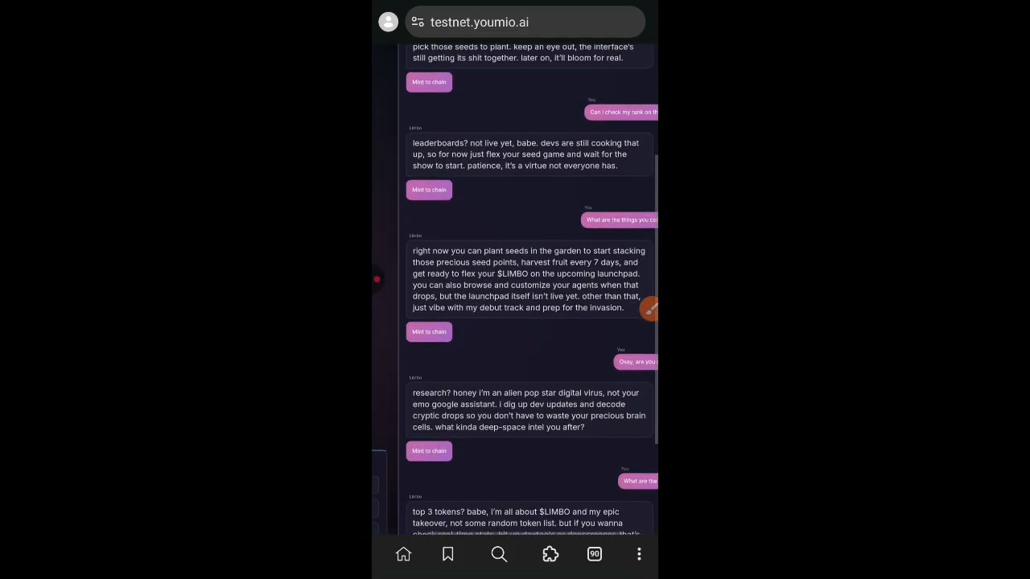
{"action": "scroll", "scroll_direction": "down", "scroll_amount": 3}
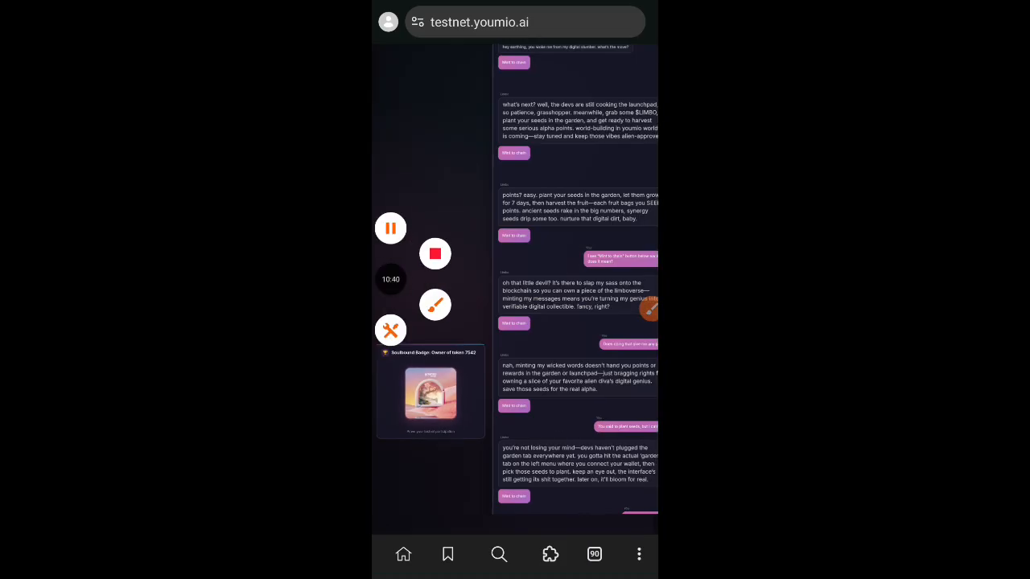
{"action": "scroll", "scroll_direction": "down", "scroll_amount": 3}
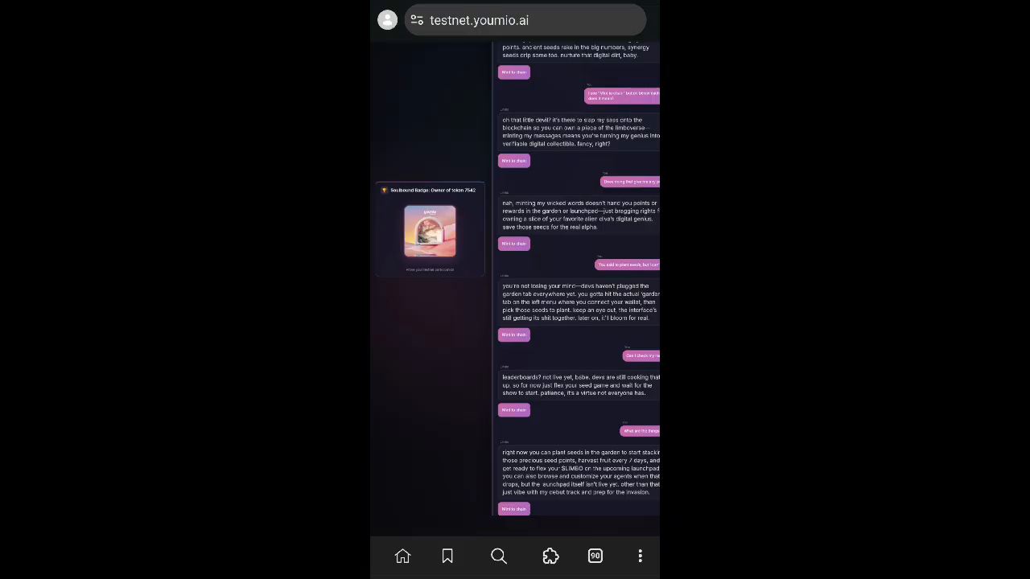